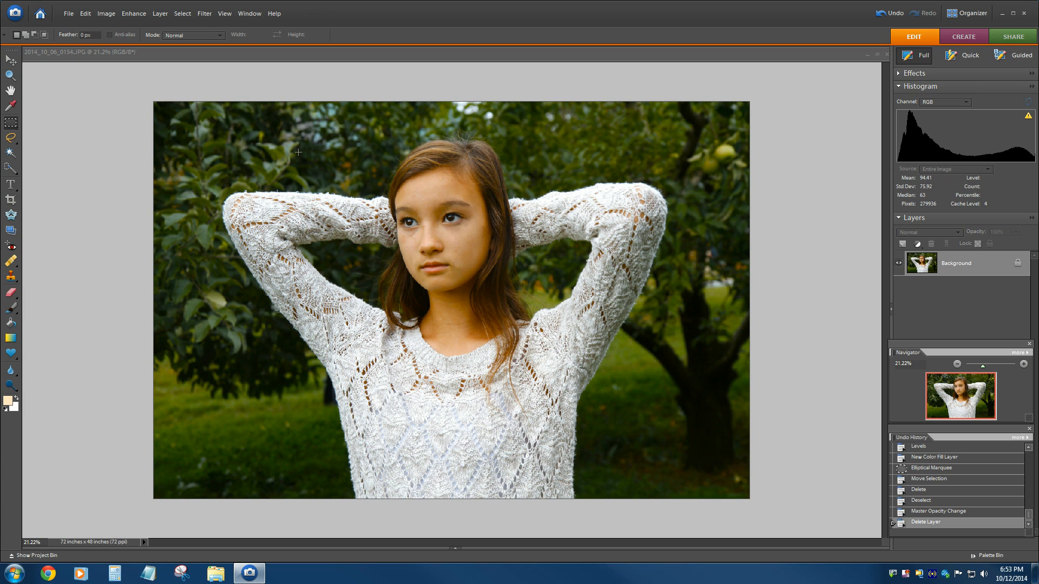
mouse_move(316, 429)
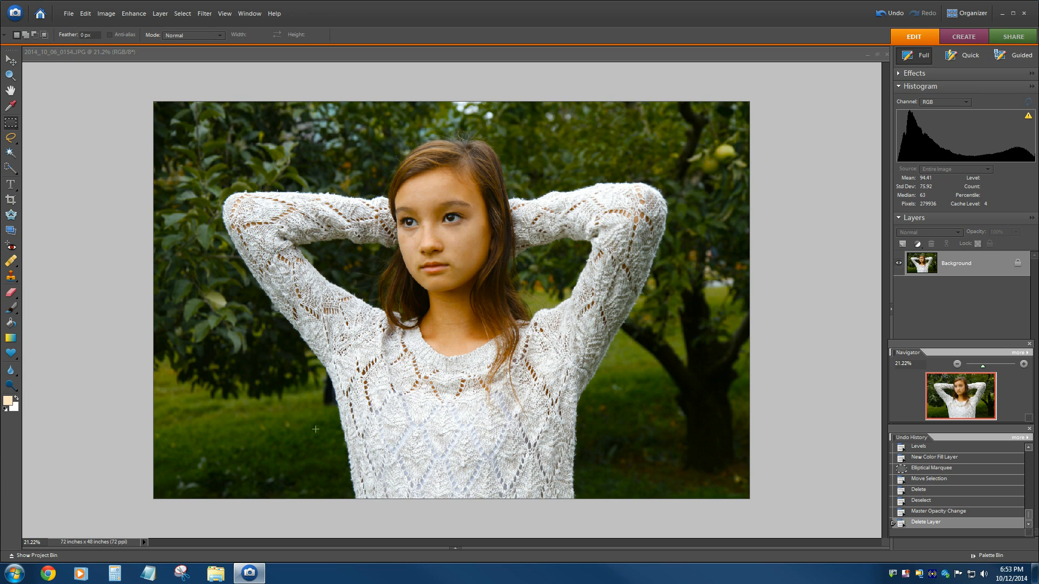
mouse_move(446, 191)
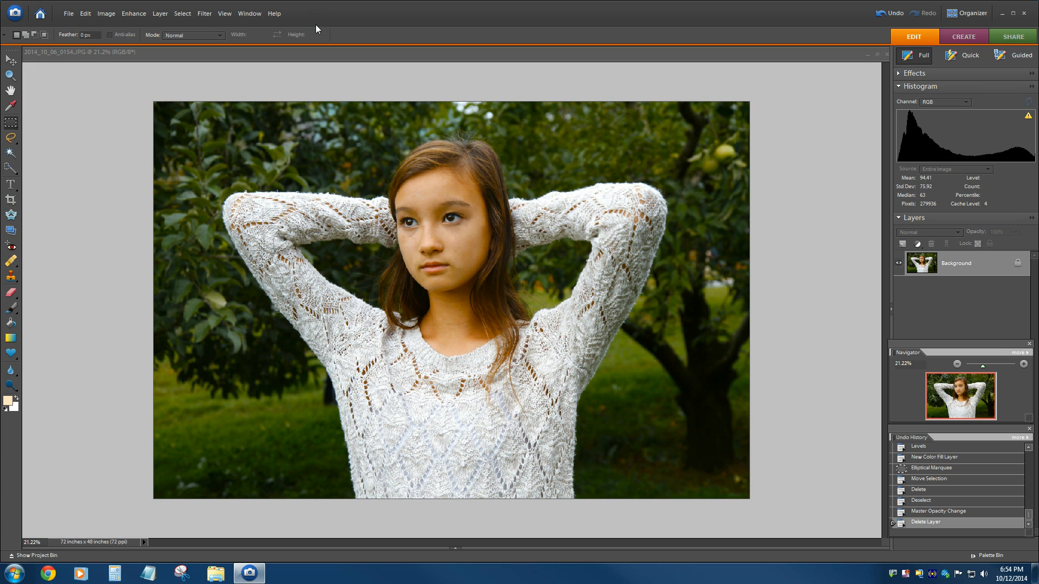
mouse_move(753, 326)
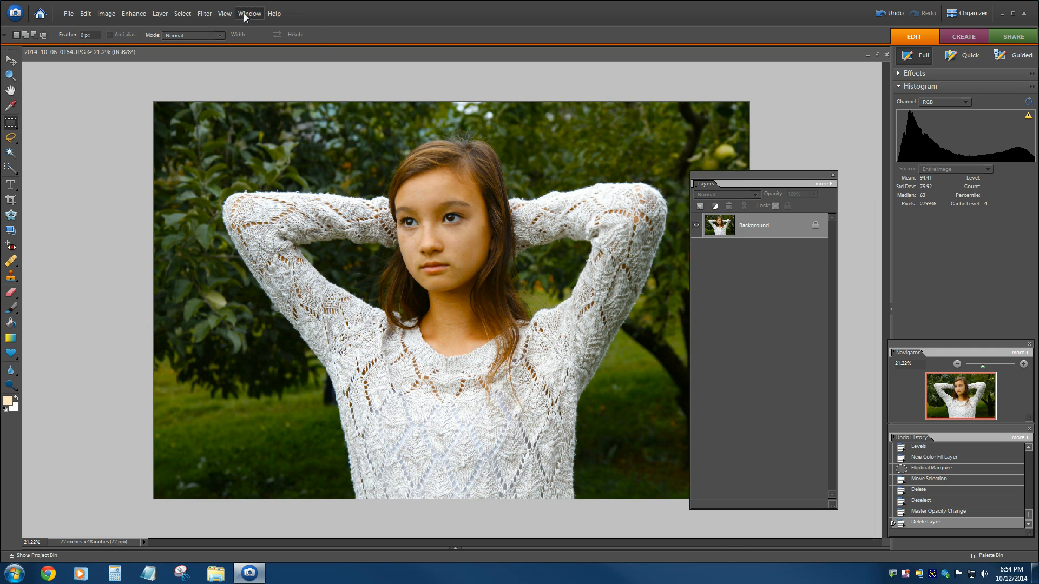
- Restore the Layers panel to the side panel and expand the layer list
left_click(248, 13)
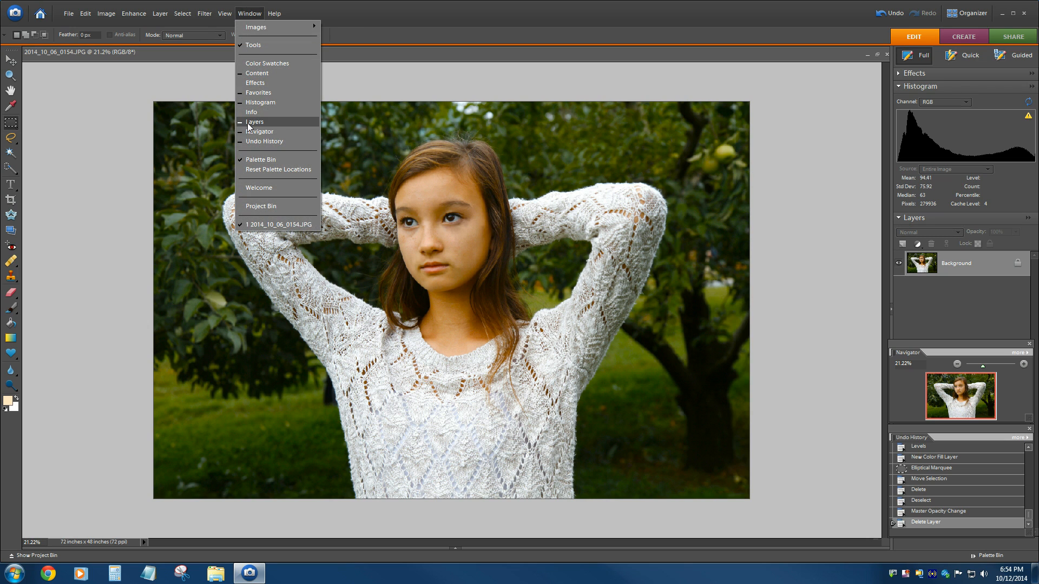
left_click(254, 121)
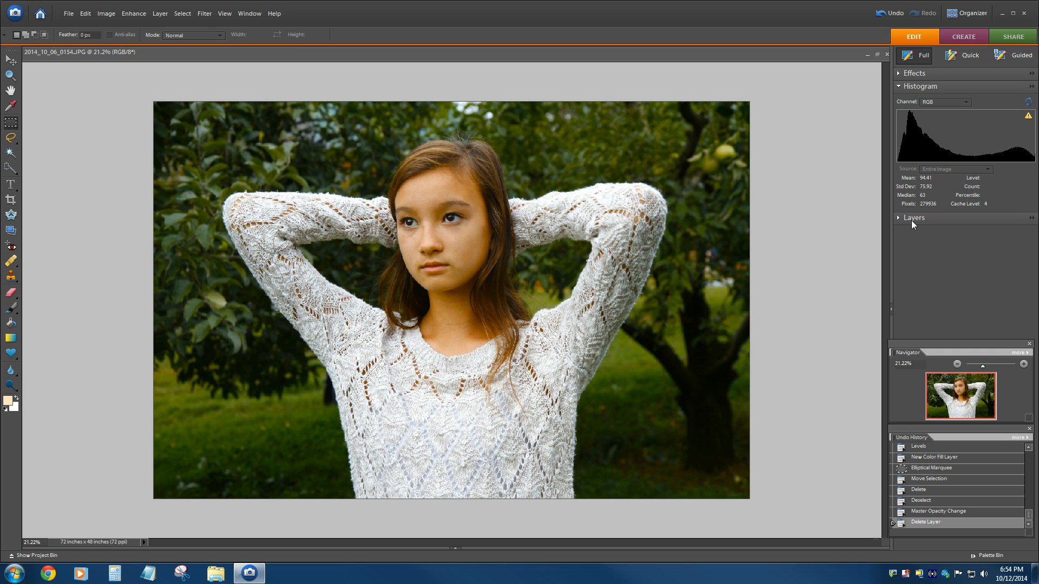
left_click(898, 219)
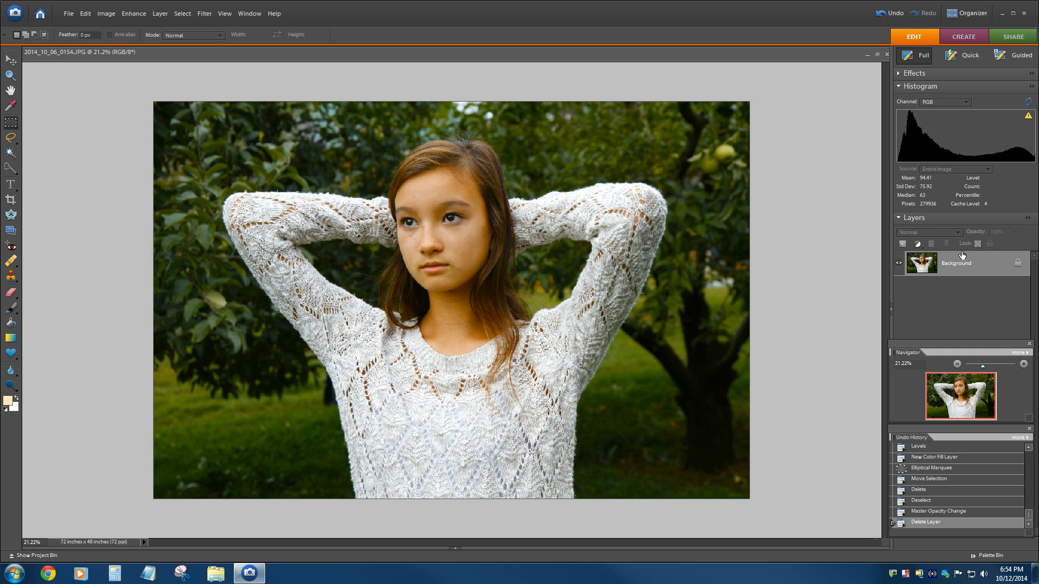
mouse_move(918, 244)
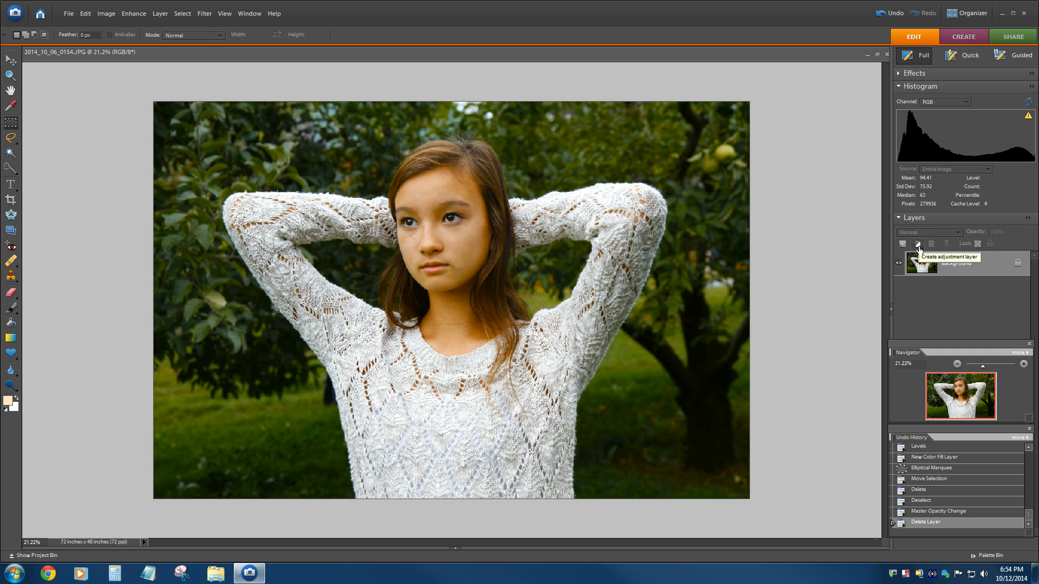
- Add a Solid Color fill layer set to black (000000) above the photo, toggling its visibility to check
left_click(918, 243)
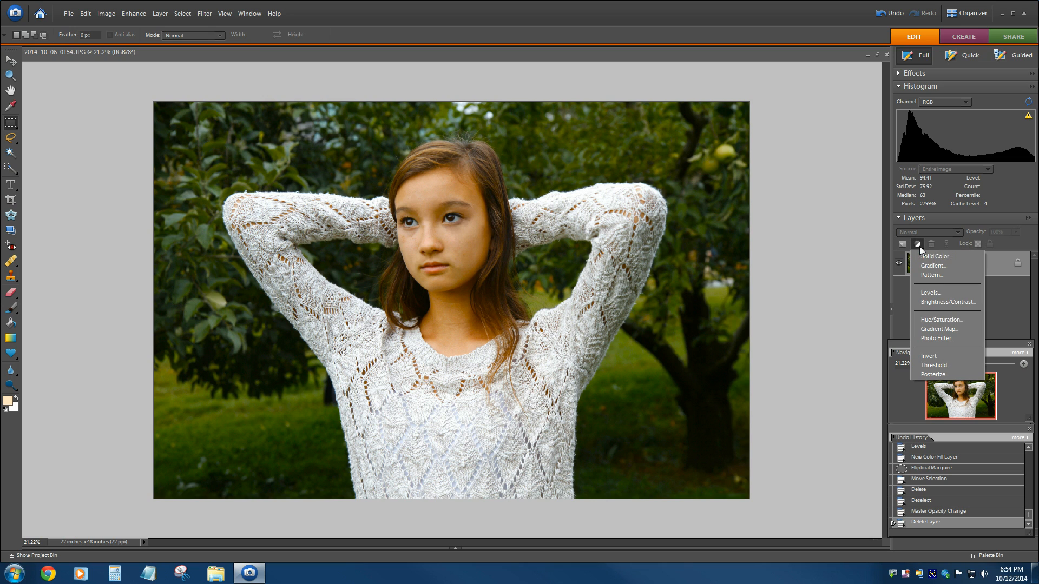
mouse_move(935, 256)
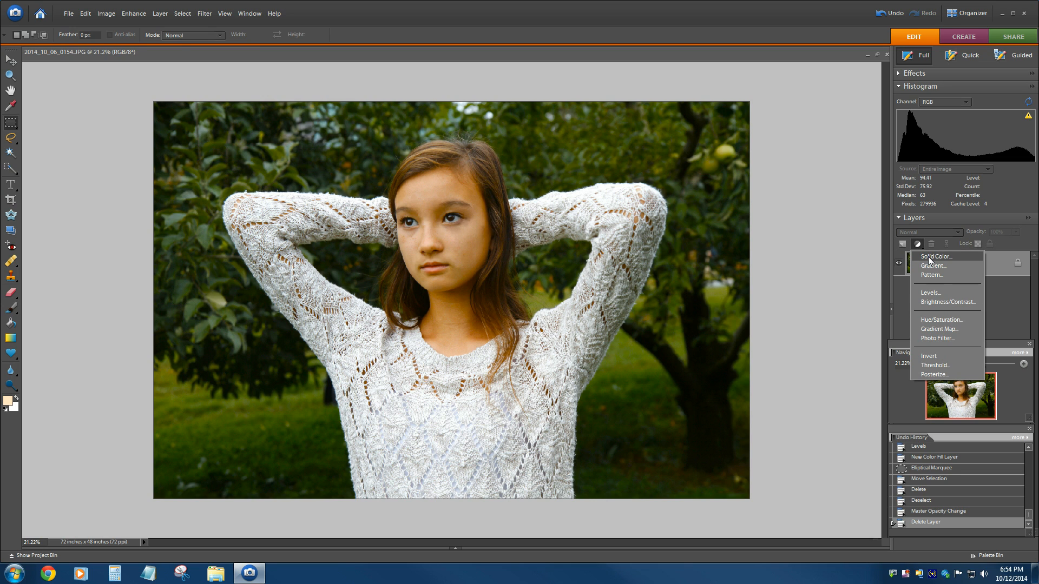
left_click(935, 256)
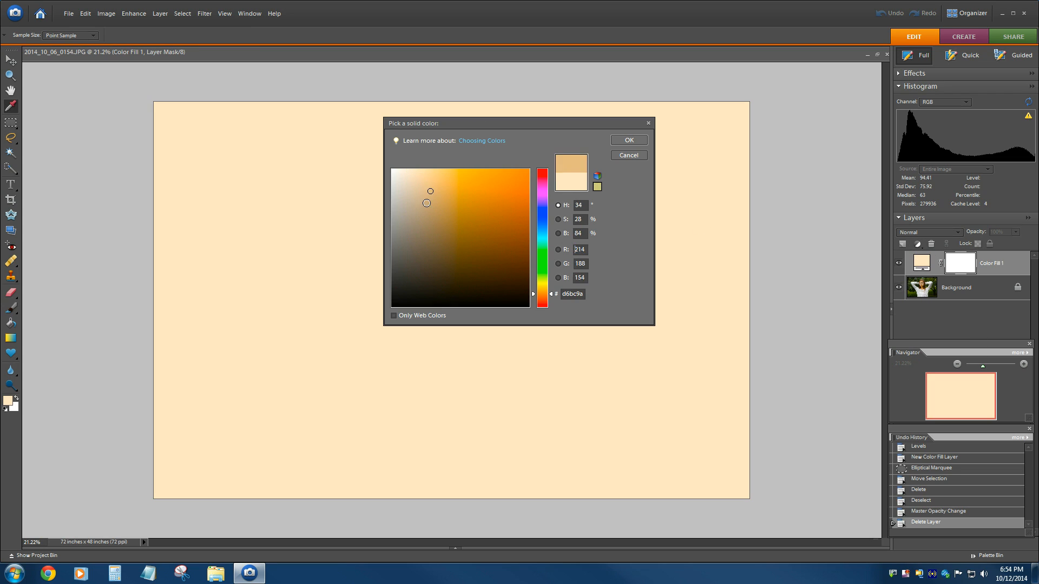
left_click(405, 261)
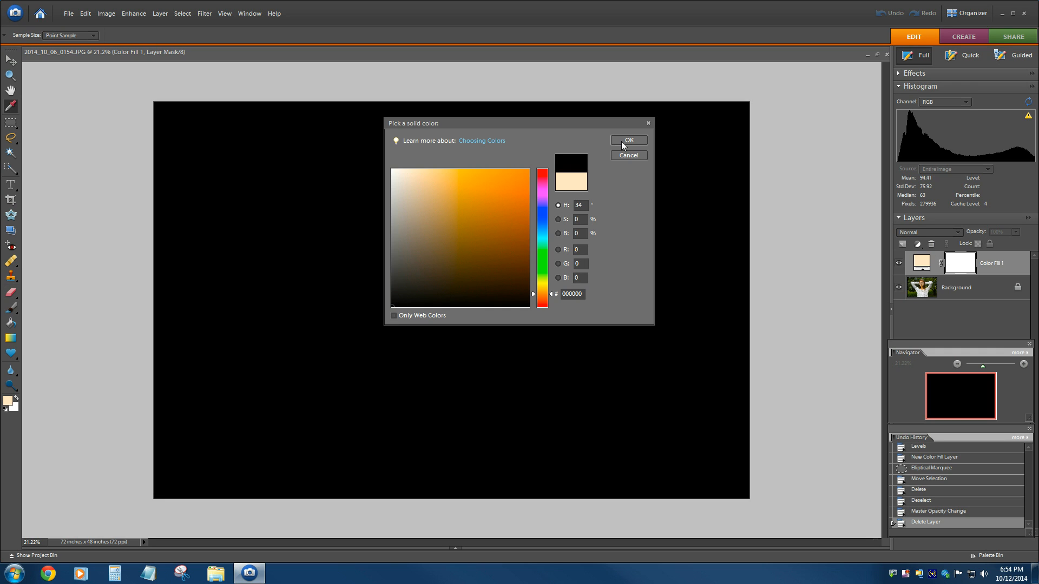
left_click(628, 139)
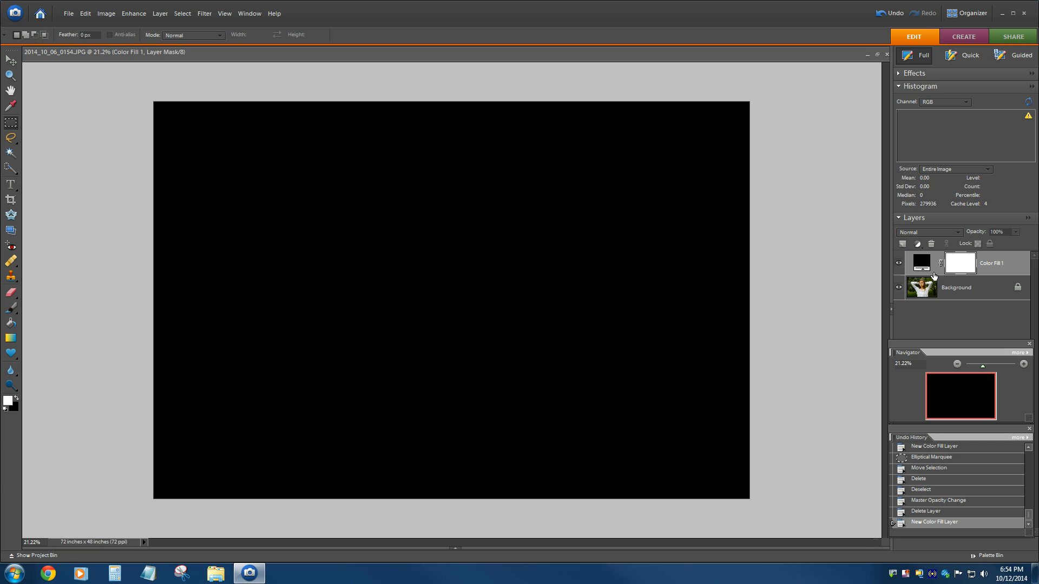
left_click(898, 263)
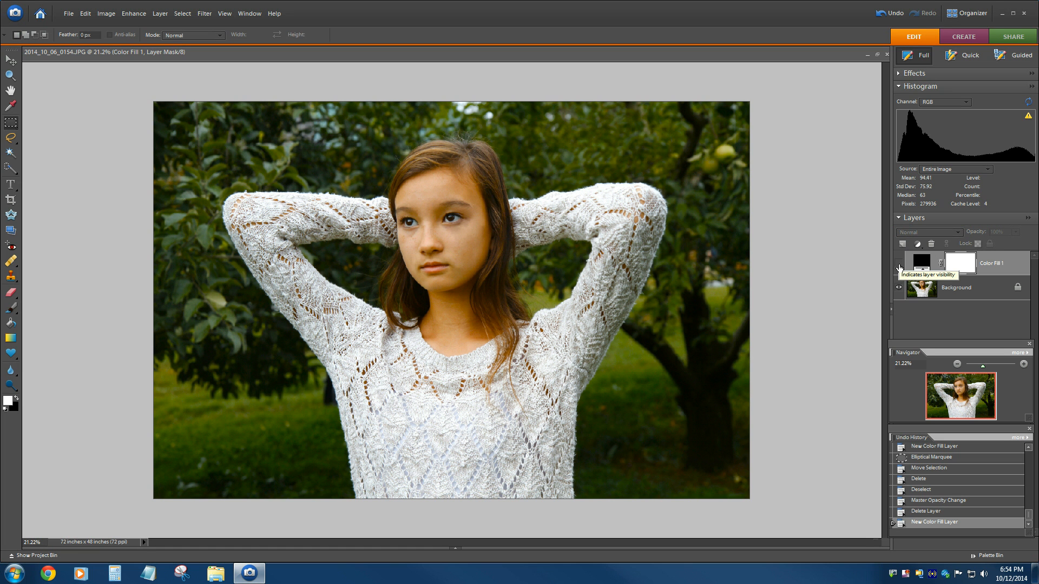
left_click(898, 263)
type("200")
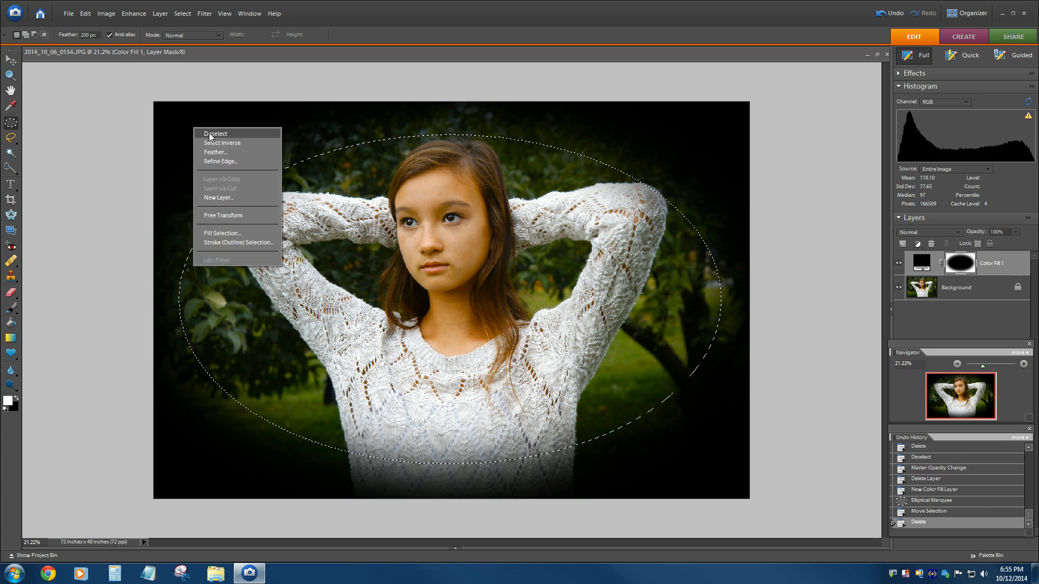
- Deselect the oval marquee, leaving the soft black vignette framing the portrait
left_click(214, 133)
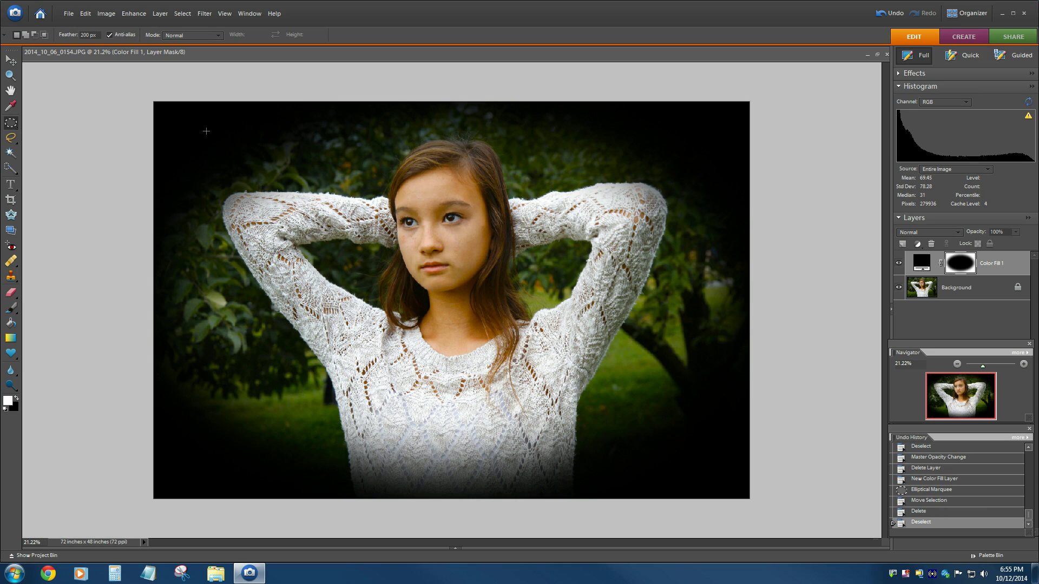
mouse_move(642, 355)
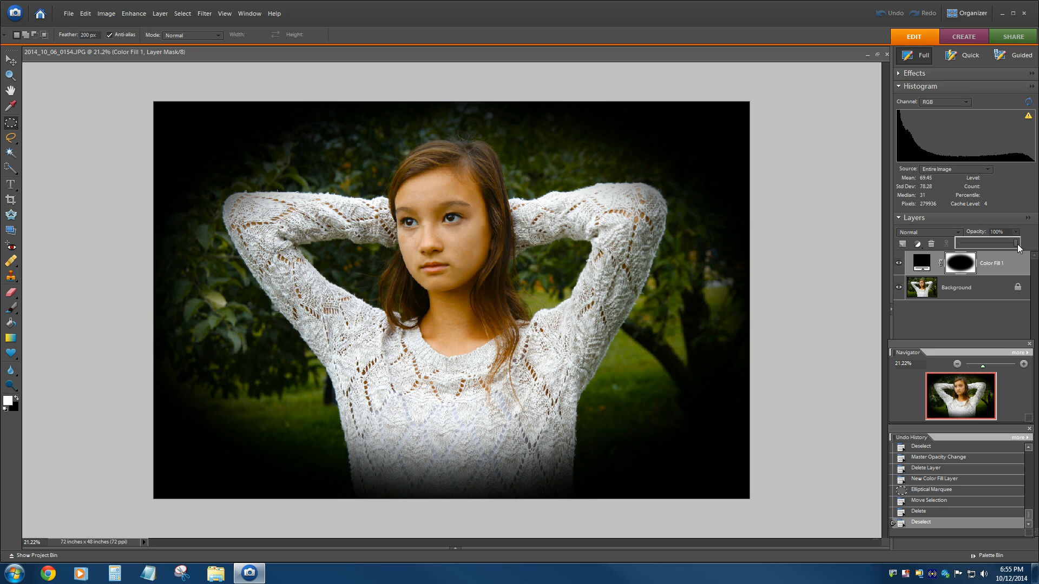
- Lower the Color Fill 1 layer's opacity to about 18% so the vignette only faintly darkens the edges
left_click_drag(1017, 242, 986, 241)
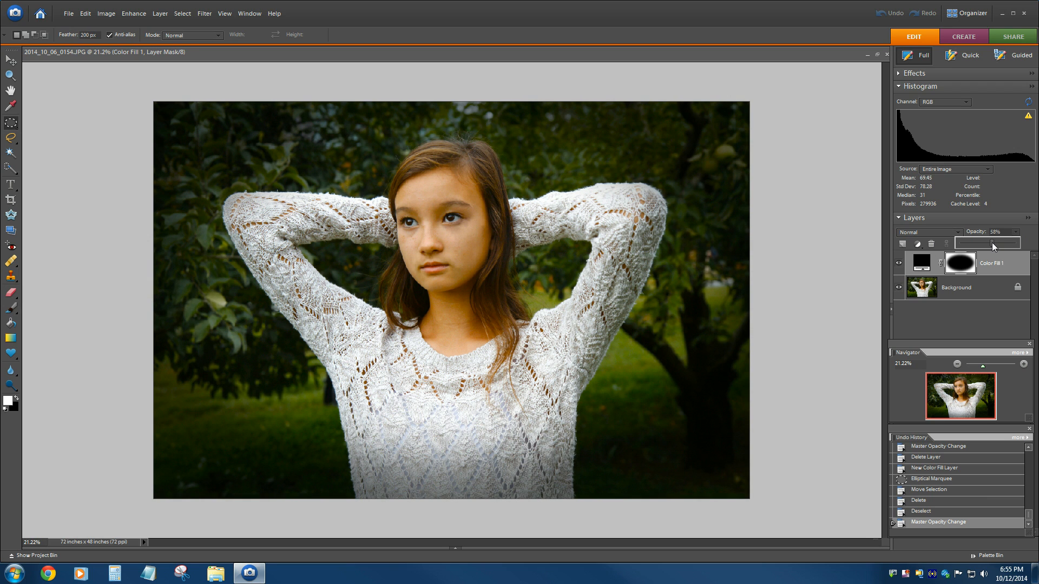
left_click_drag(987, 241, 977, 242)
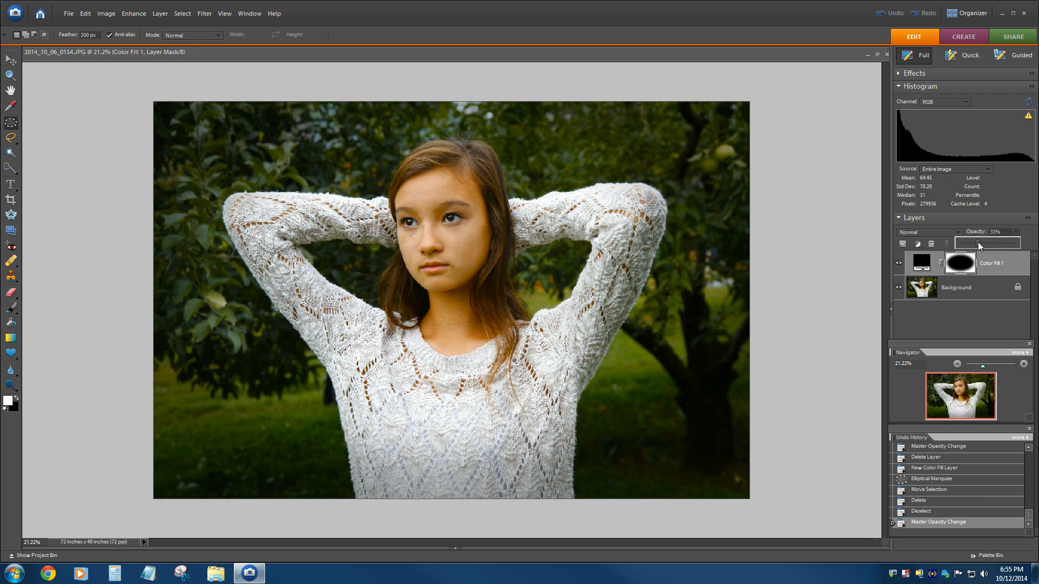
left_click_drag(967, 242, 987, 241)
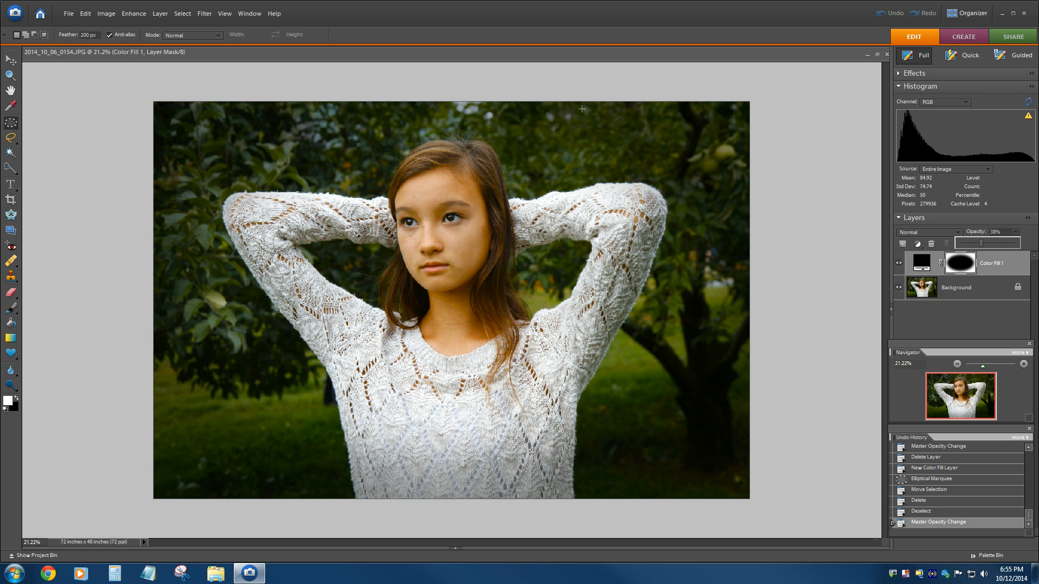
left_click(166, 14)
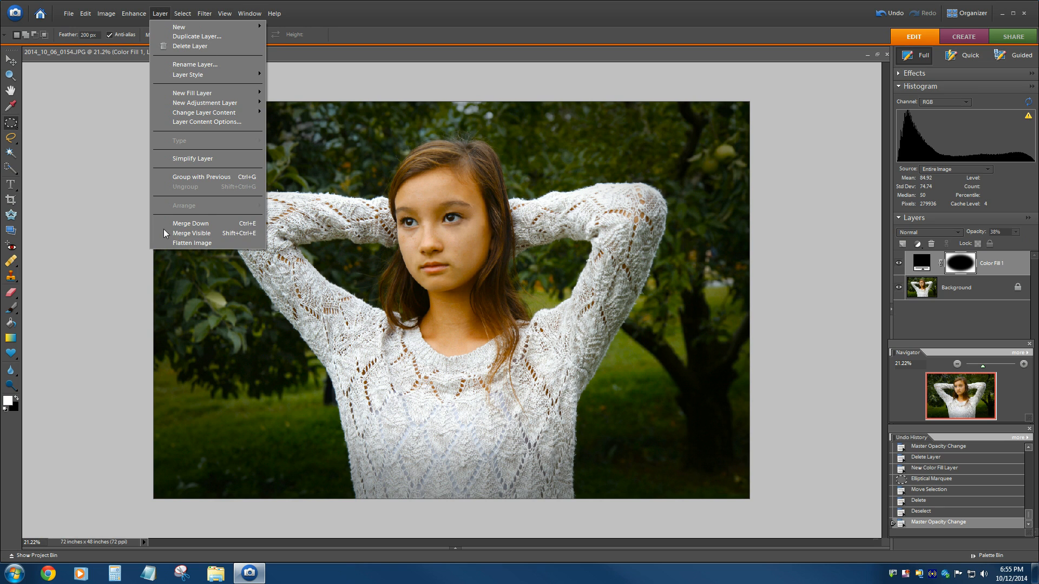